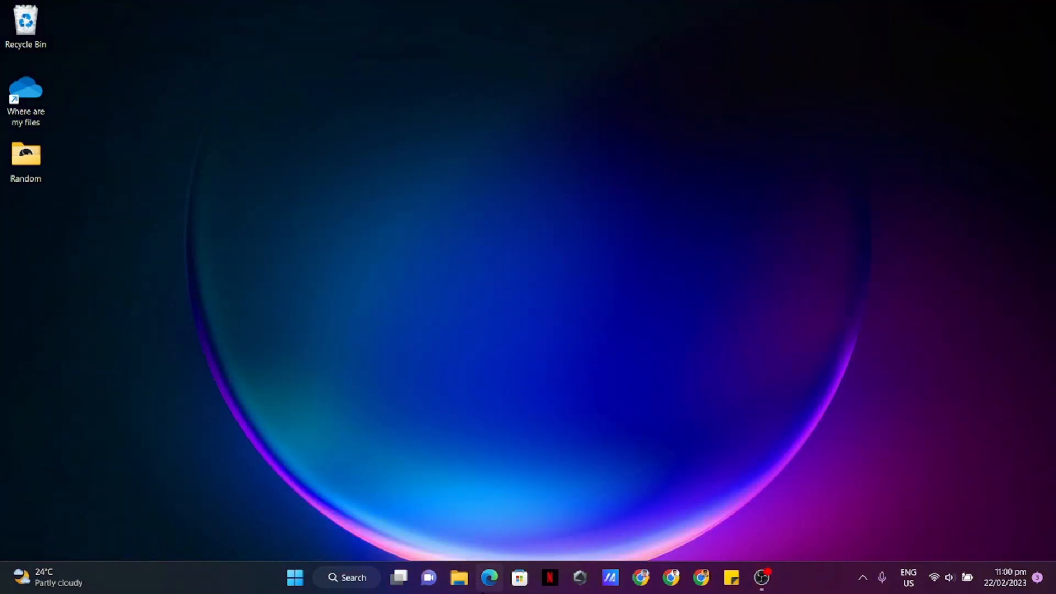
Launch Edge from the taskbar, go to YouTube and scroll its home feed.
click(491, 577)
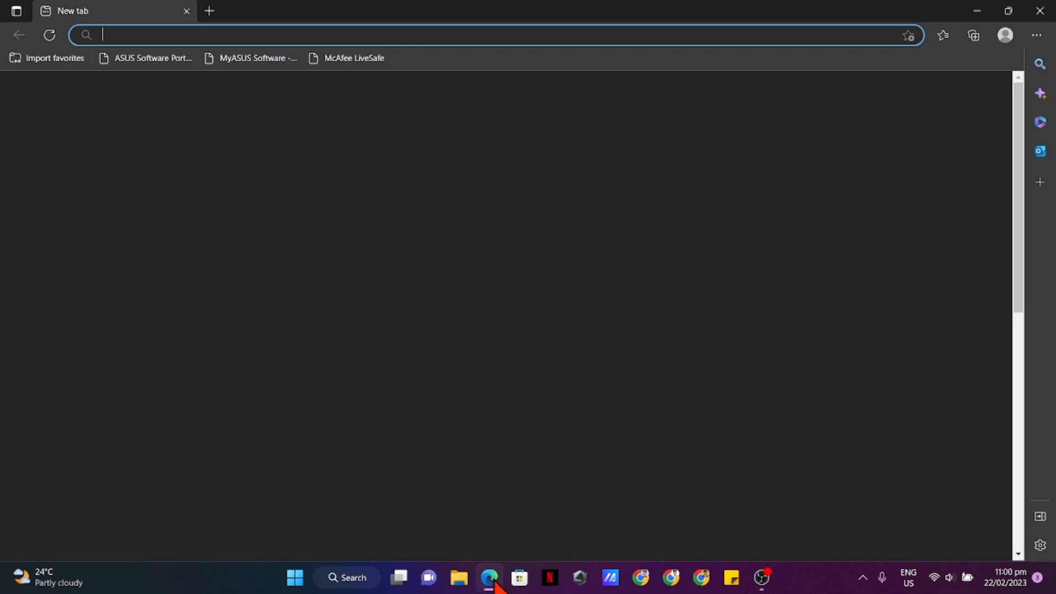
text(youtube.com)
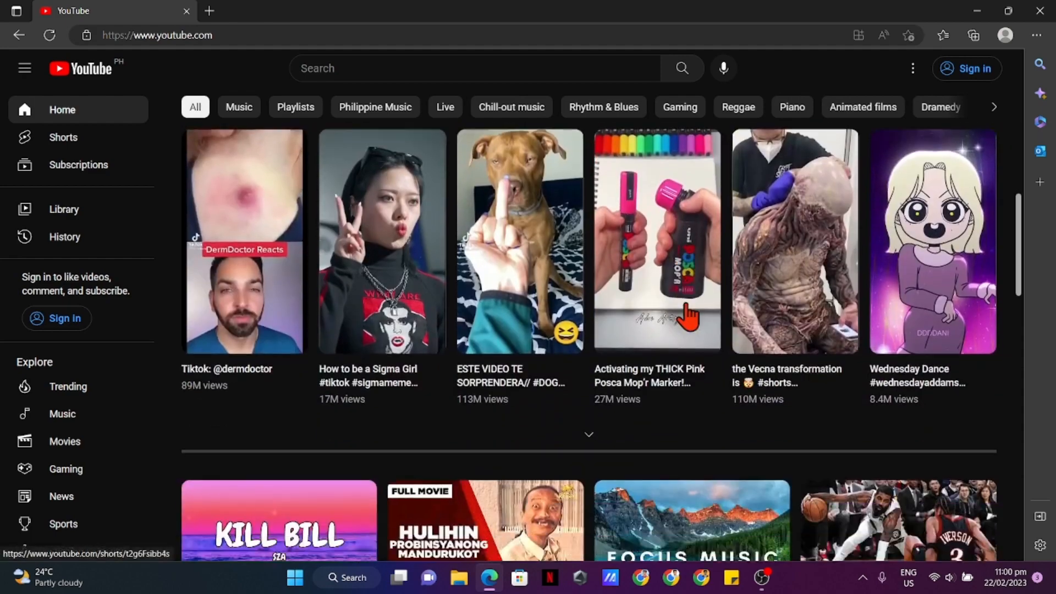
scroll(down, 3)
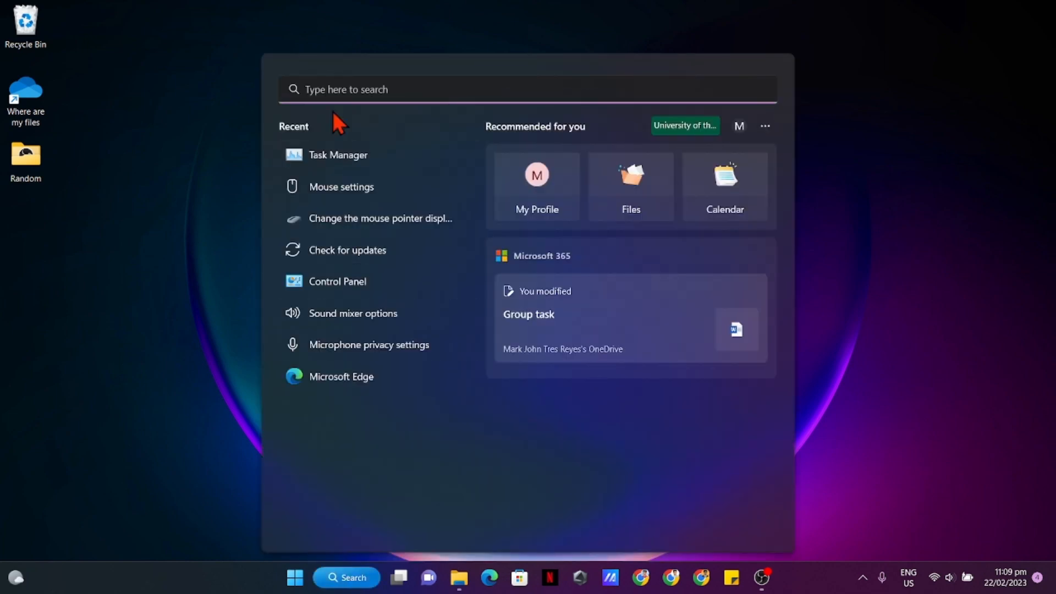
Search Start for 'Microsoft Edge' and open its file location.
text(Microsoft Edge)
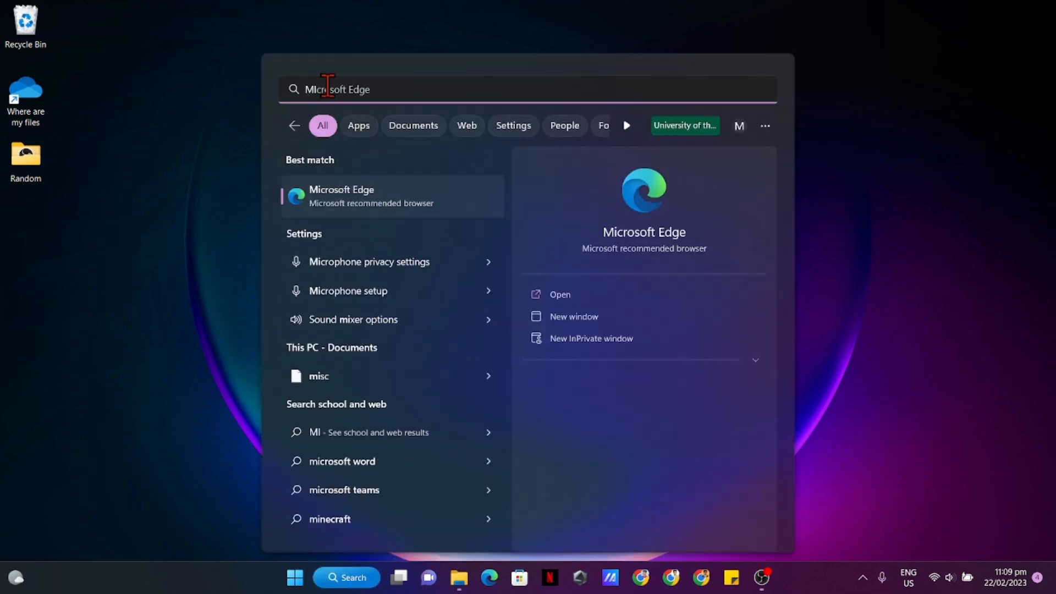
mouse_move(417, 205)
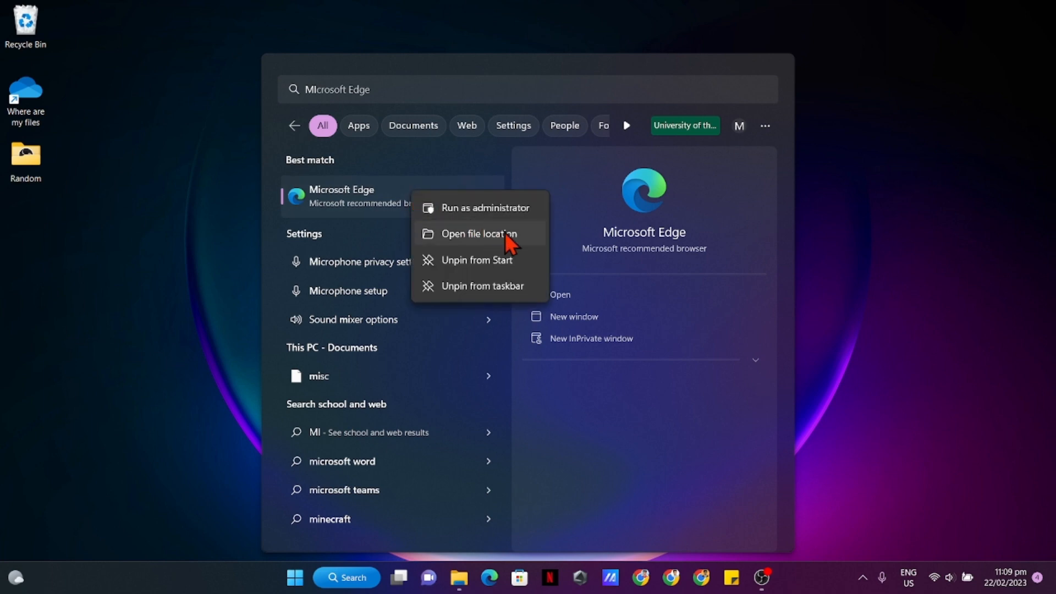
click(479, 234)
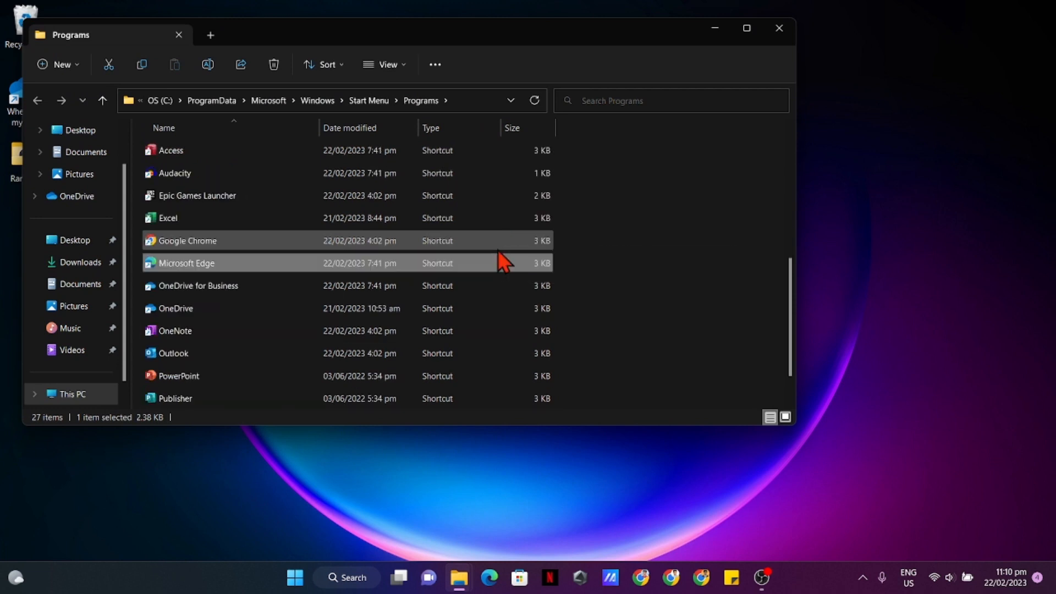
Go from the Edge shortcut's Properties to the folder containing msedge.exe.
scroll(down, 3)
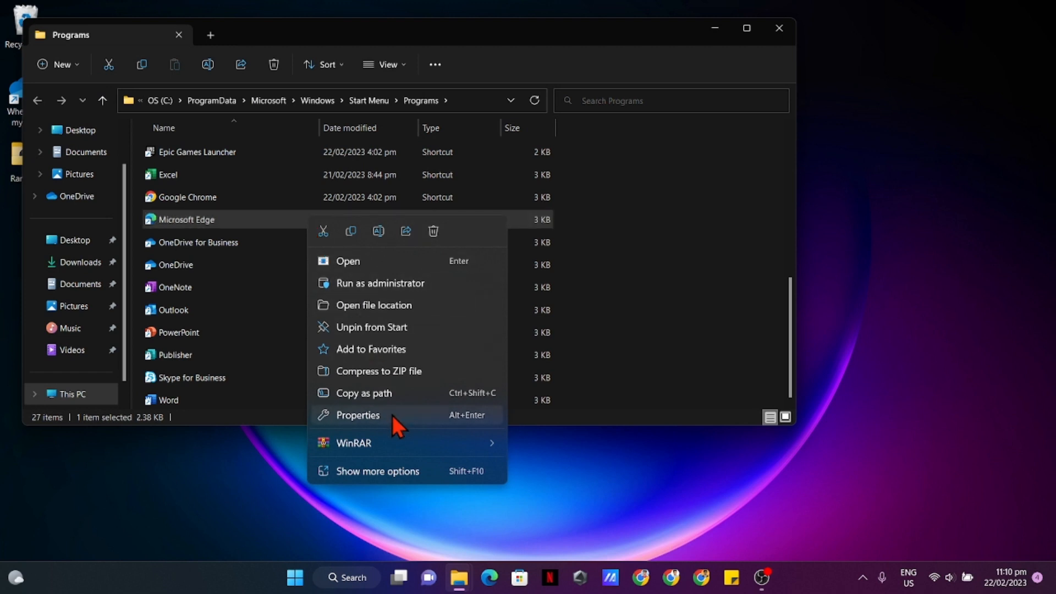
click(357, 415)
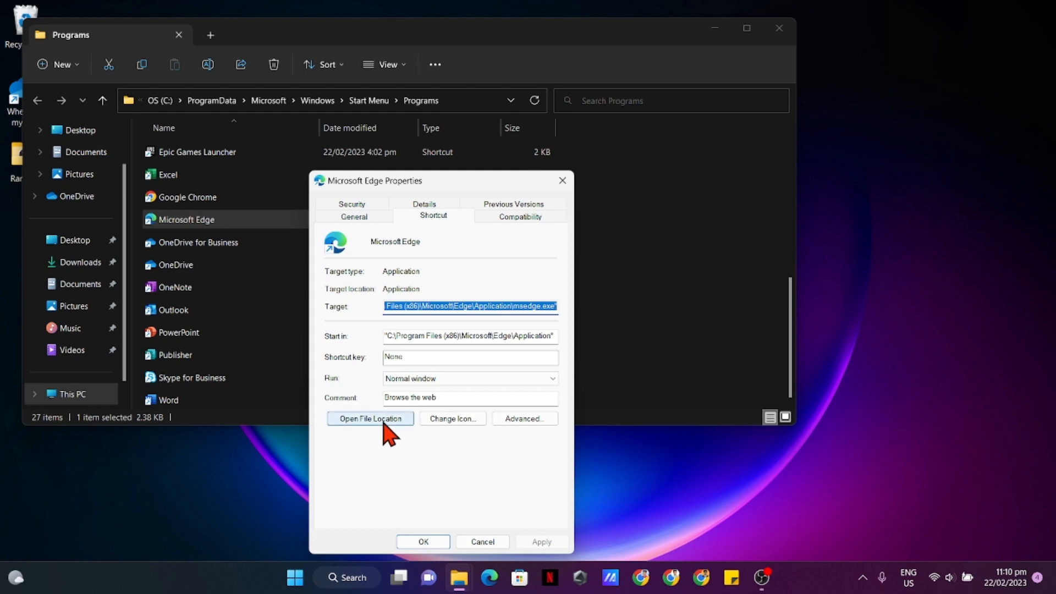
click(370, 418)
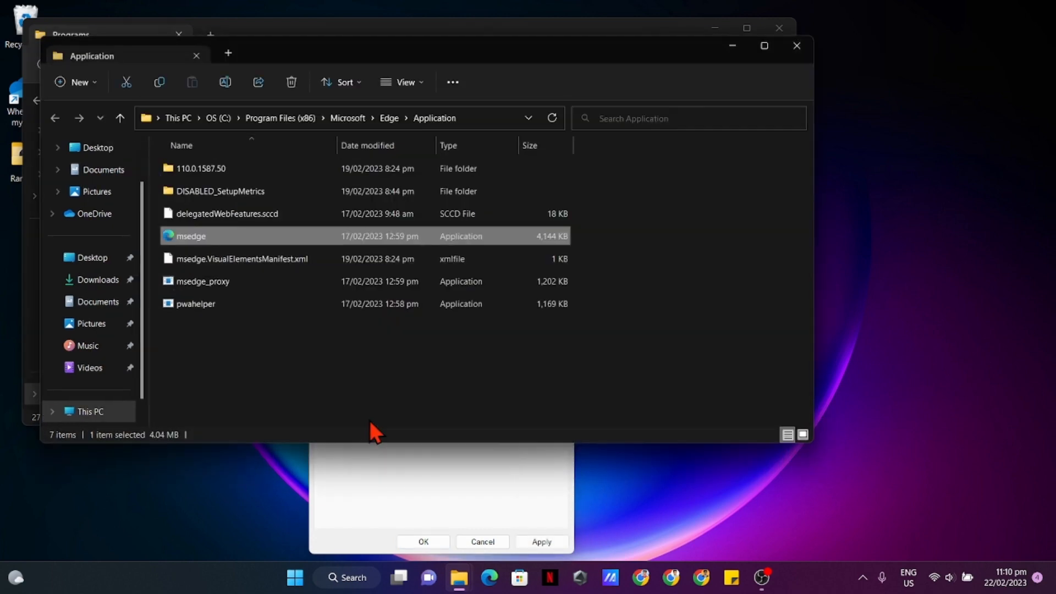
mouse_move(326, 383)
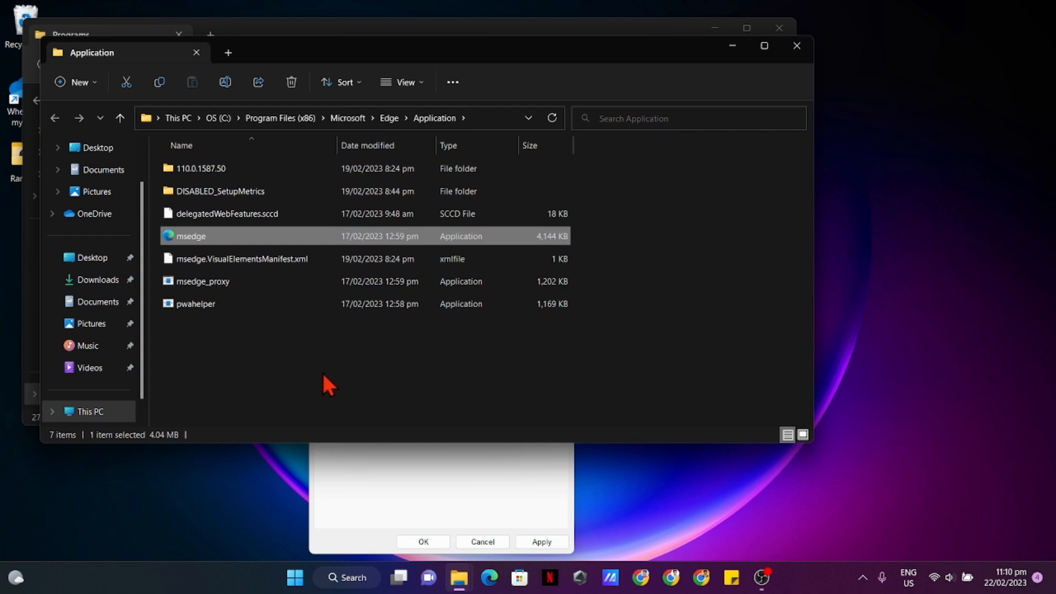
Rename the 110.0.1587.50 folder to DISABLED_110.0.1587.50.
click(198, 169)
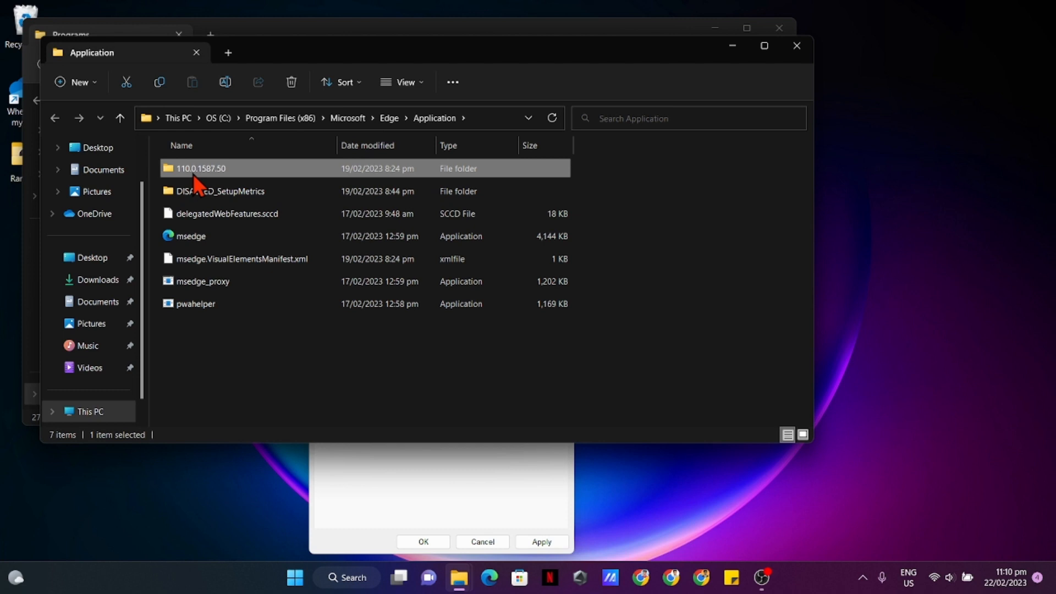
mouse_move(202, 176)
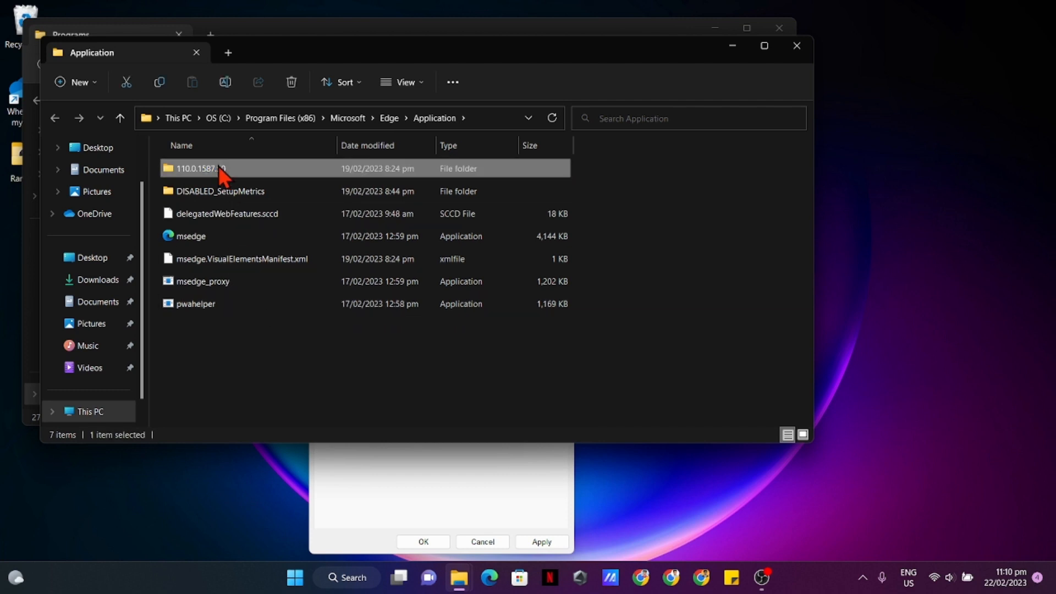
right_click(220, 168)
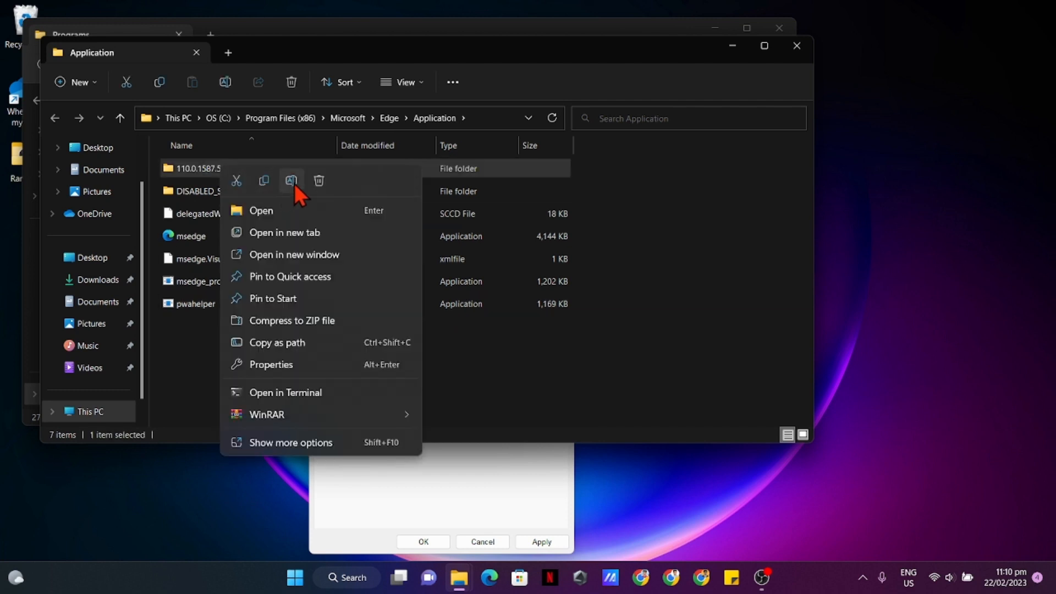
click(291, 180)
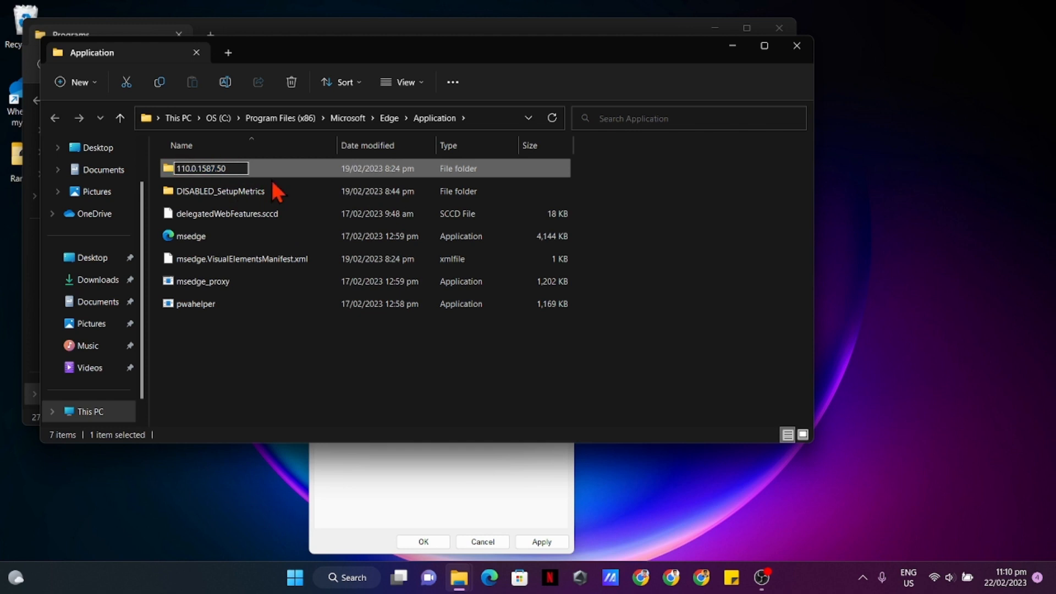
text(DISABLED_)
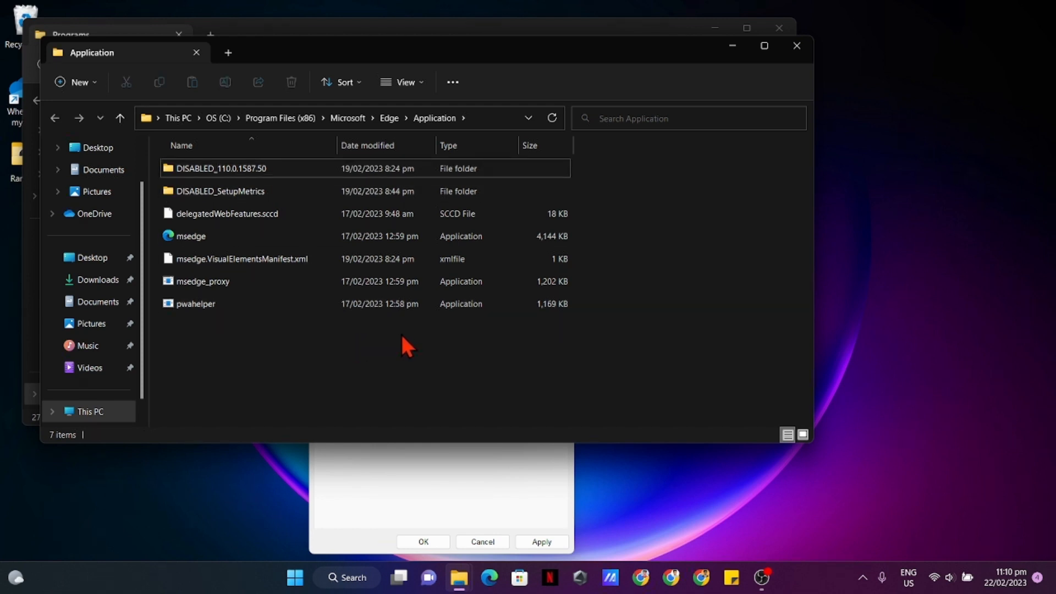
mouse_move(405, 328)
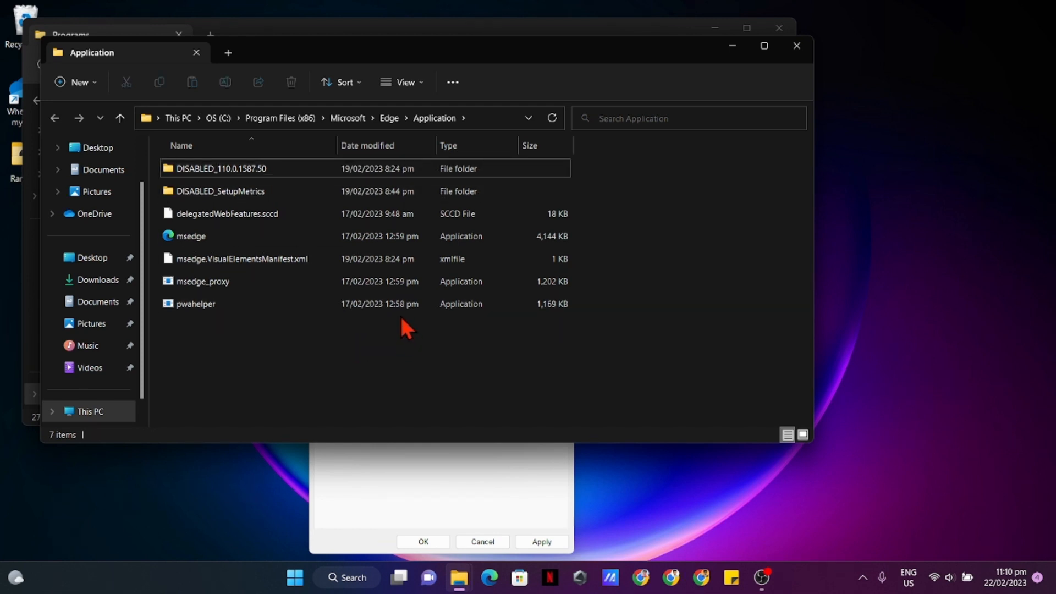
mouse_move(498, 592)
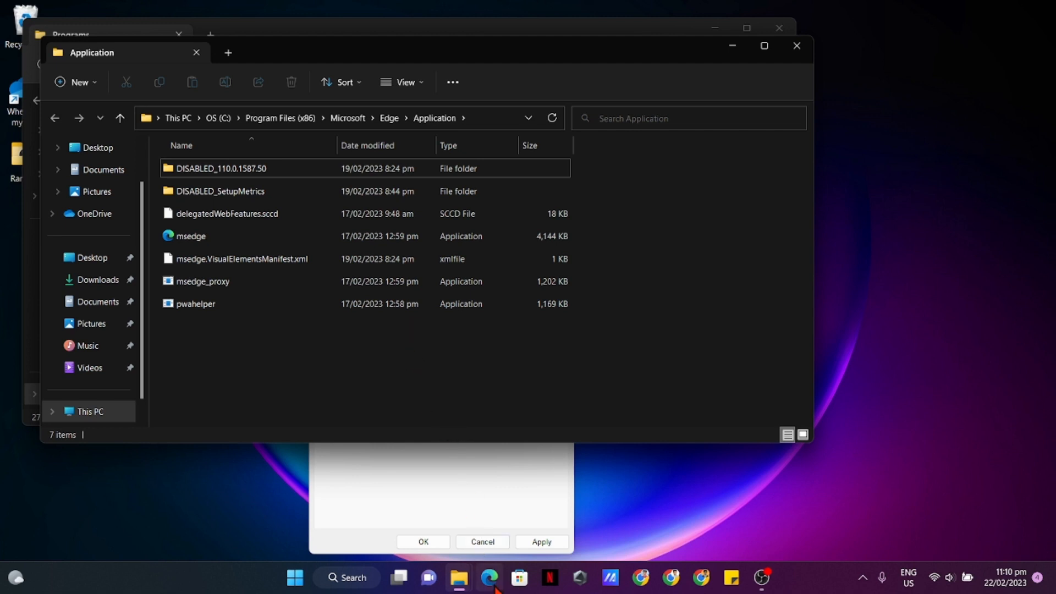
click(490, 592)
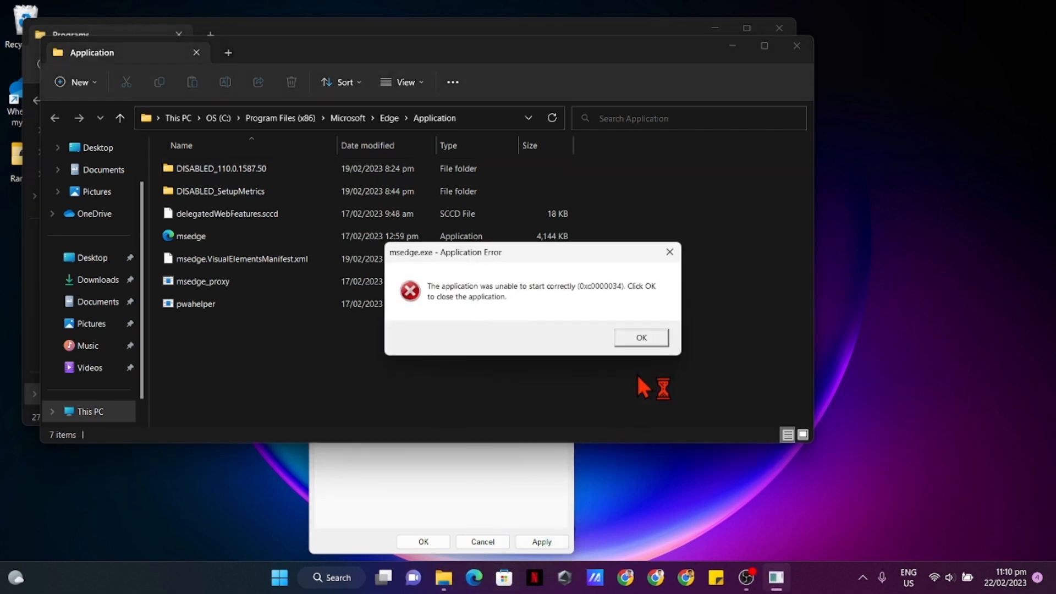
mouse_move(554, 318)
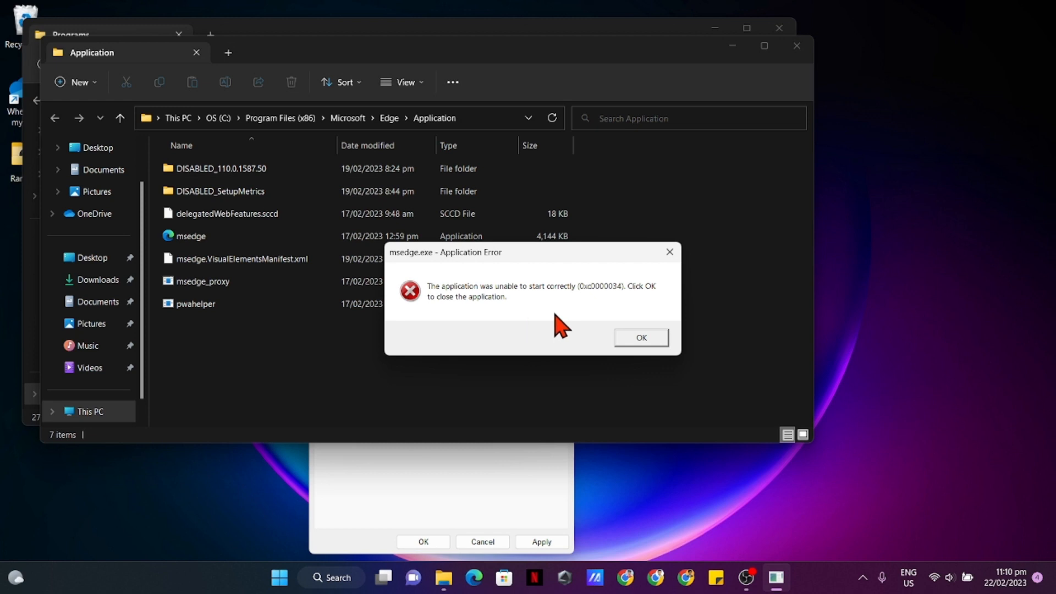
mouse_move(501, 330)
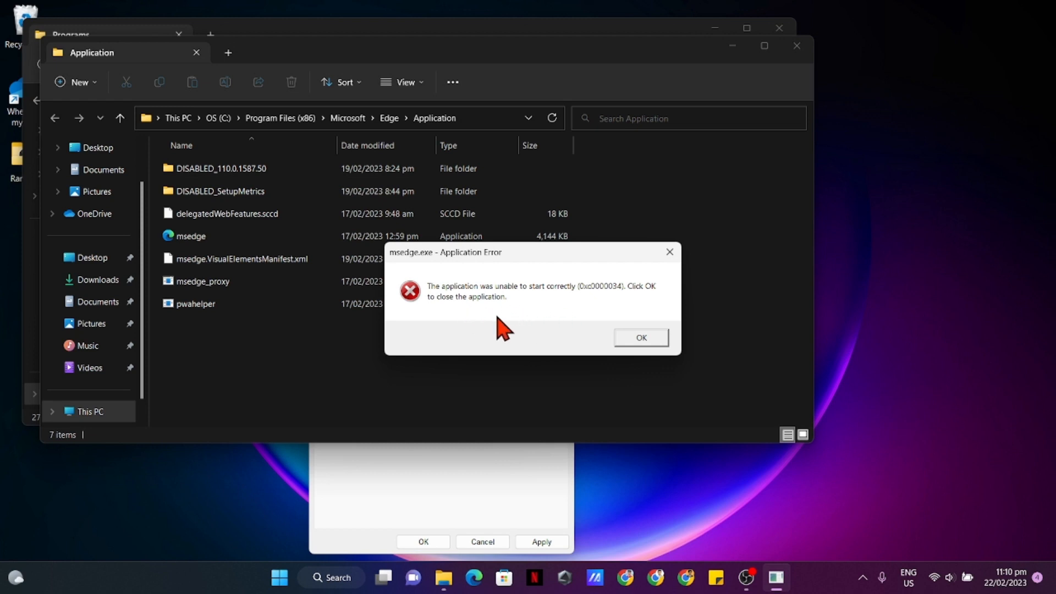
mouse_move(556, 340)
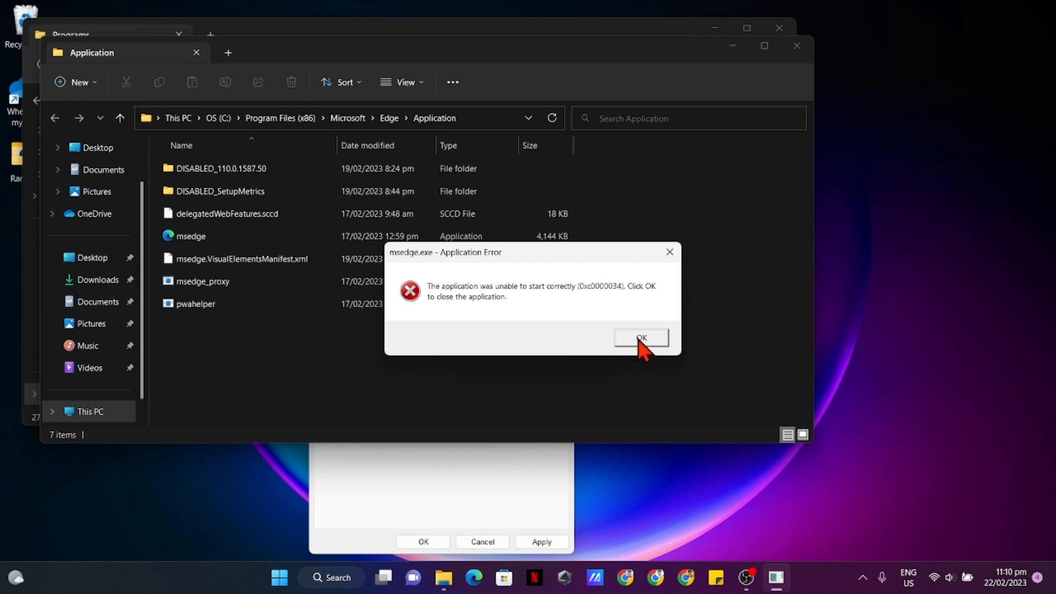
click(642, 338)
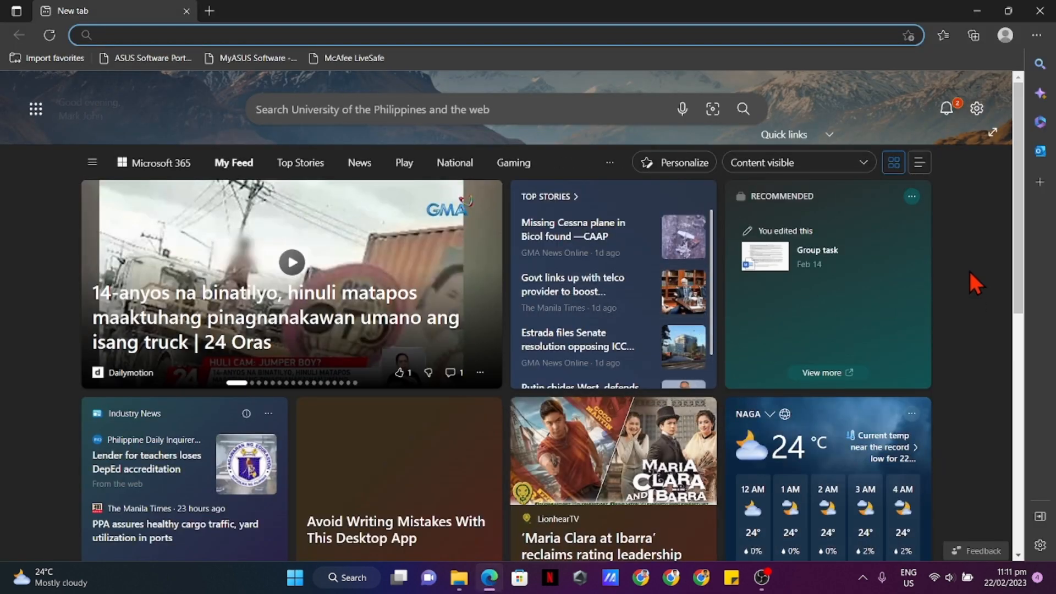
Scroll through the news feed on Edge's New tab page.
scroll(down, 3)
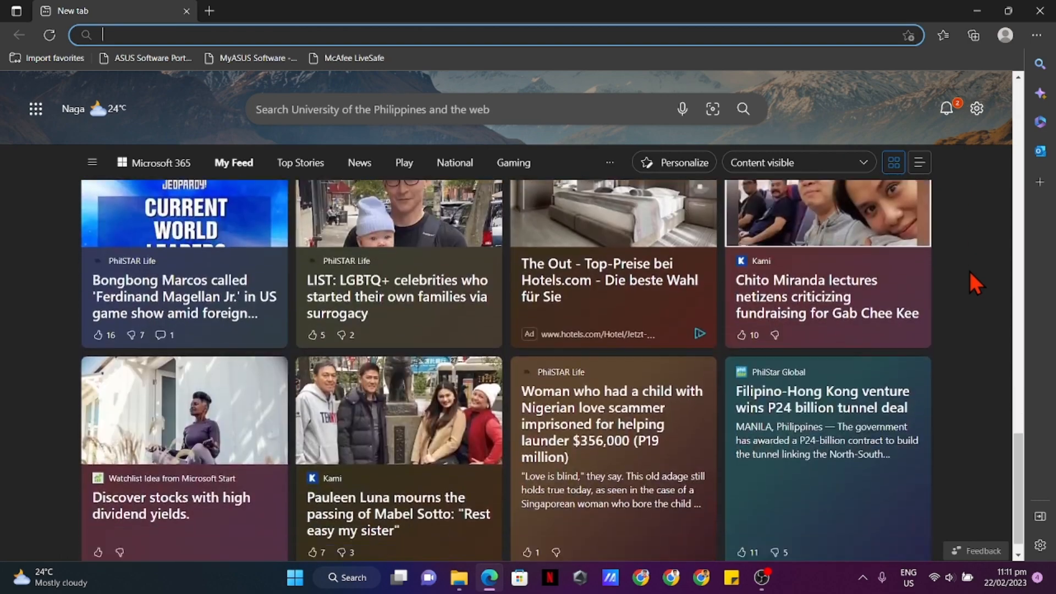
scroll(down, 3)
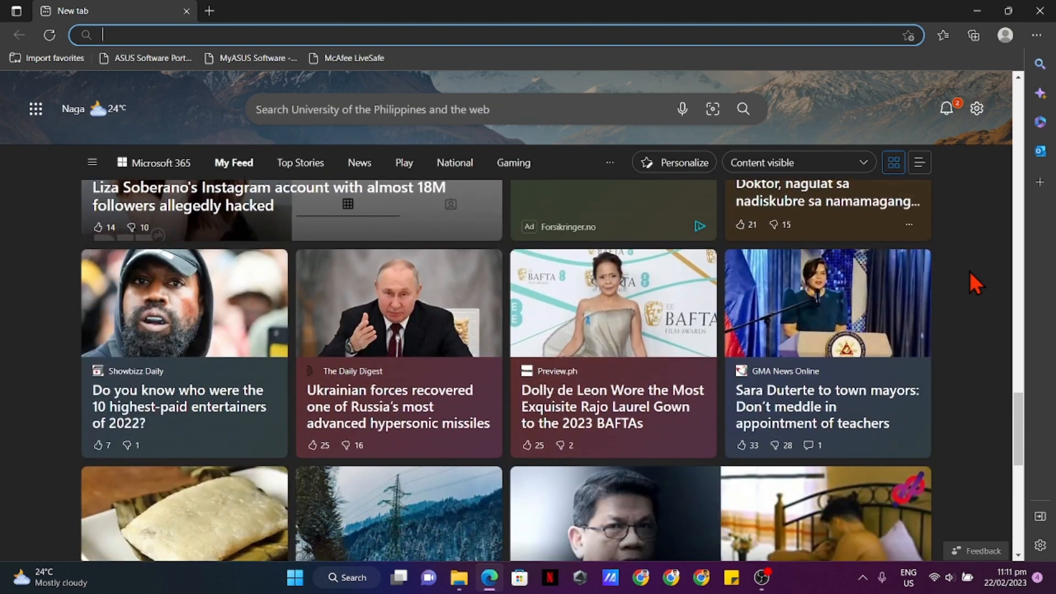